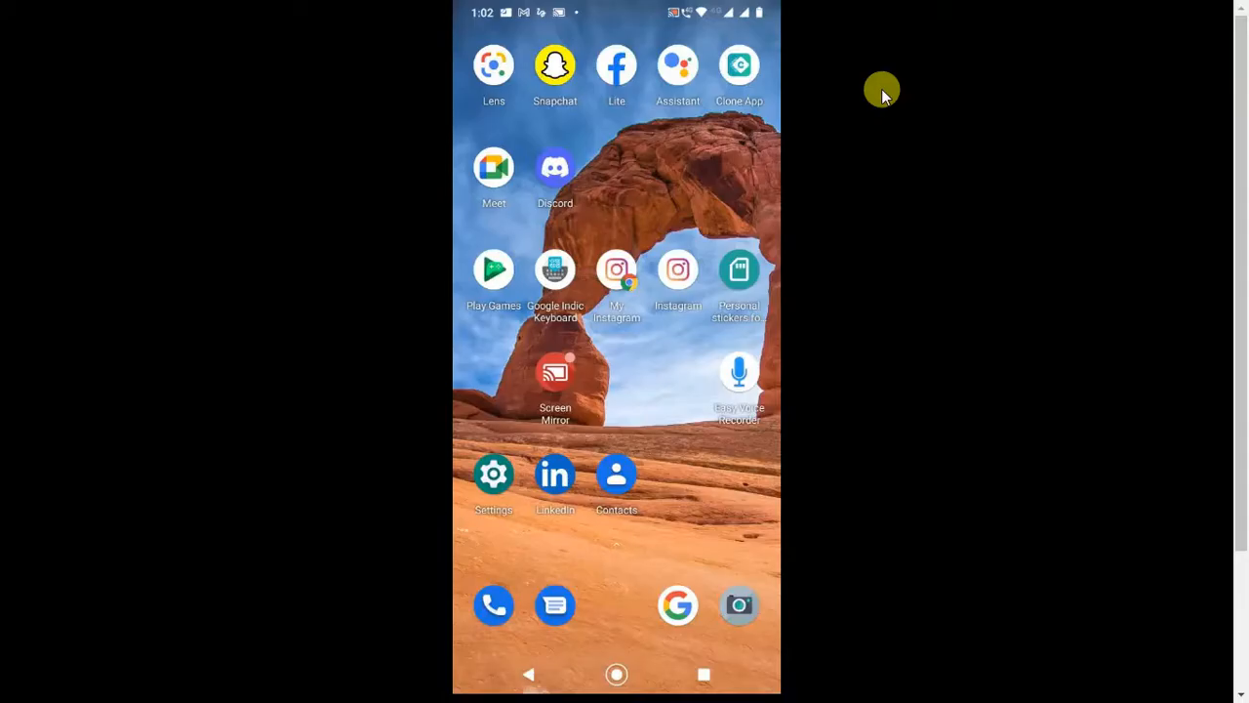
mouse_move(679, 410)
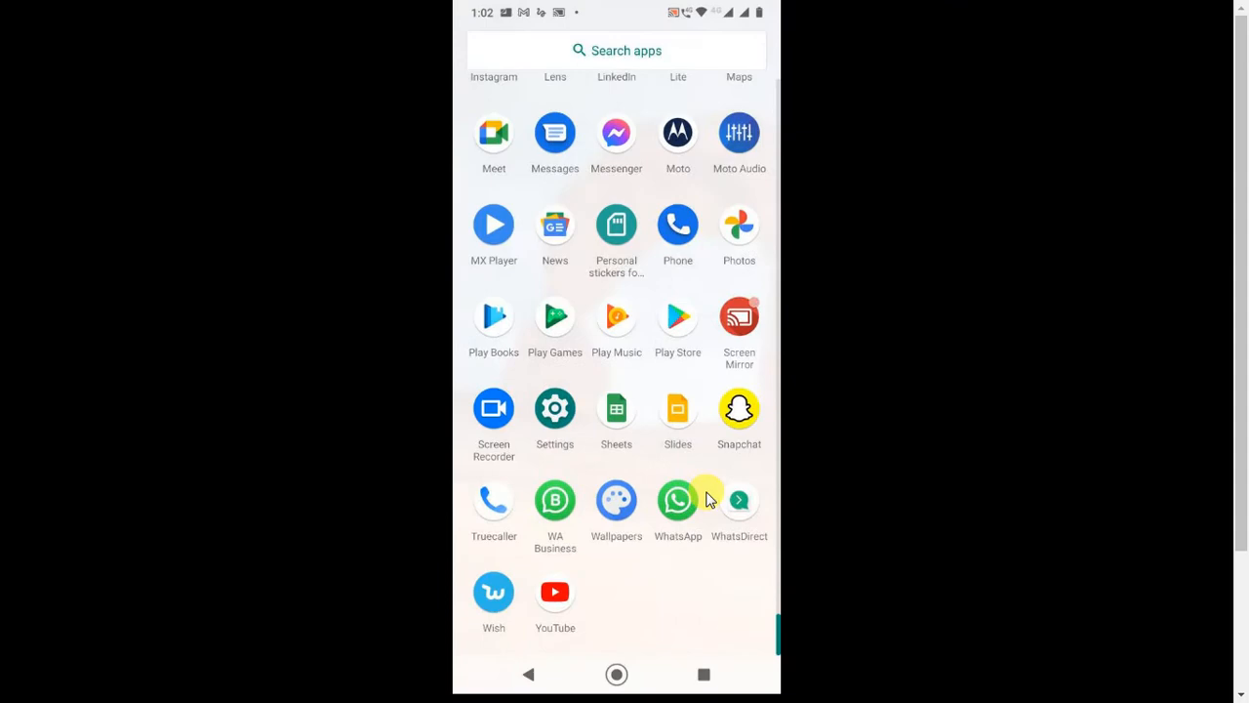
Scroll the app drawer's alphabetical list to bring the Discord icon into view.
scroll("up", 3)
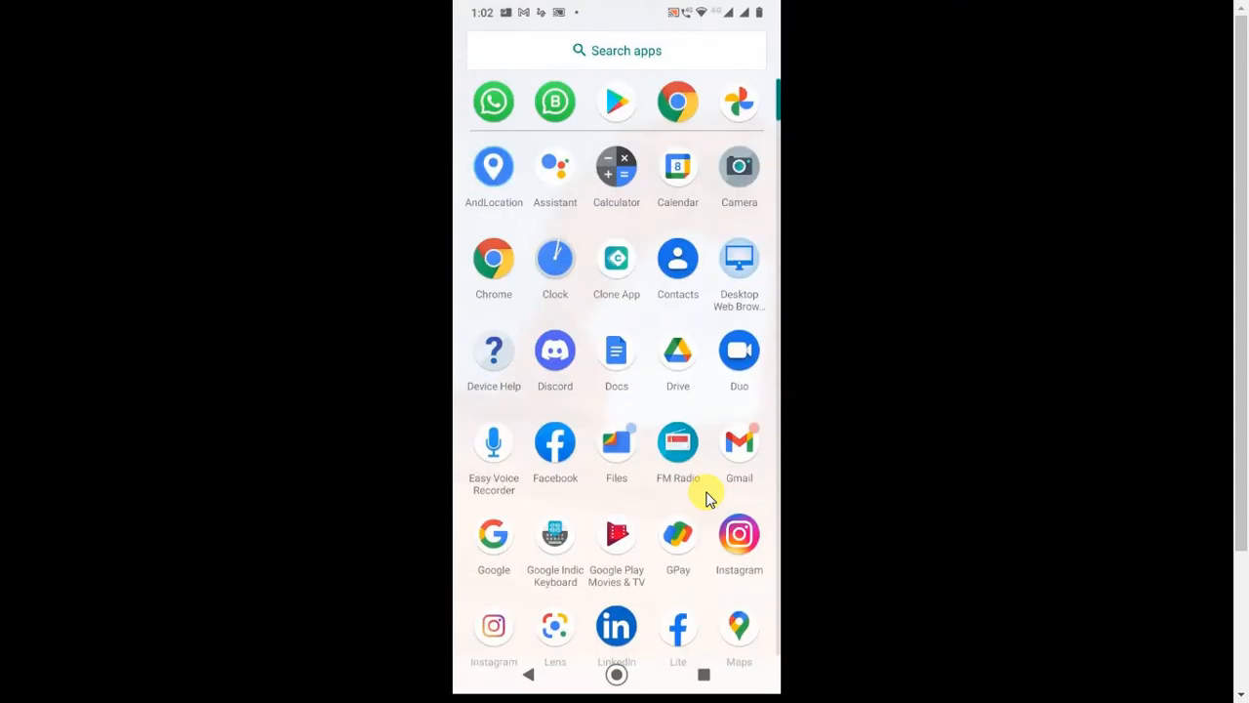
mouse_move(555, 351)
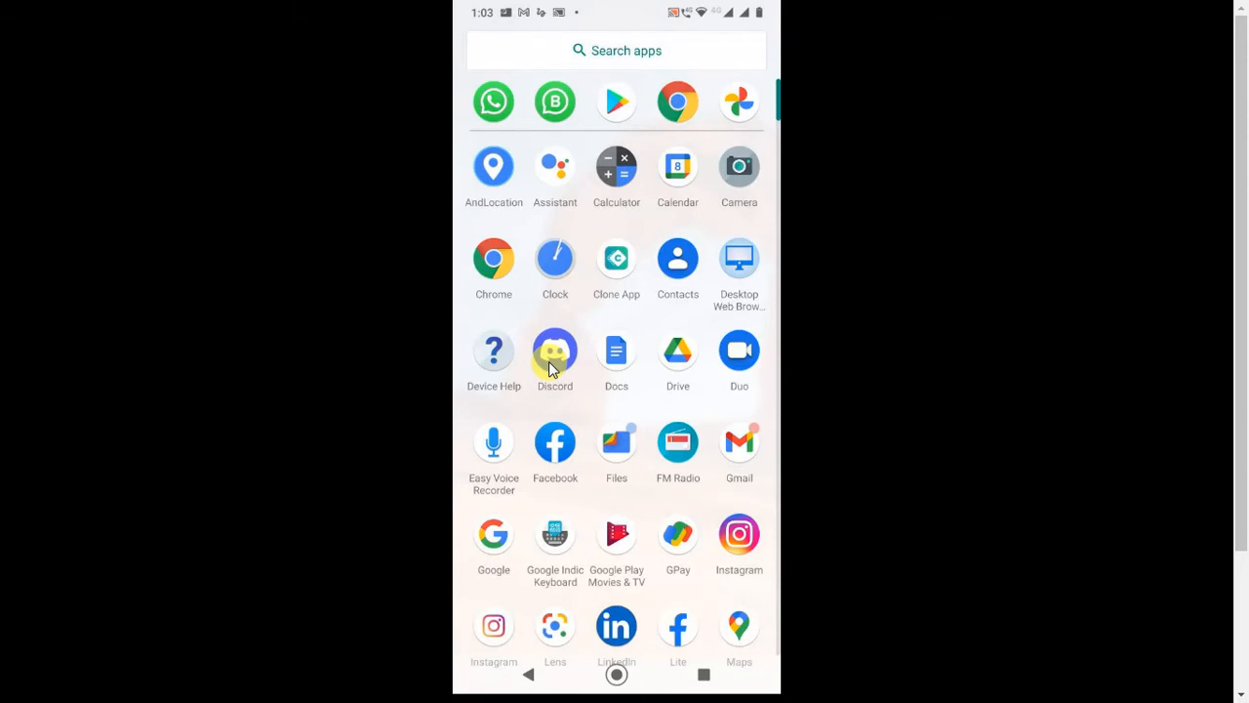
Launch Discord and open User Settings from the profile avatar, reviewing the menu list.
left_click(554, 352)
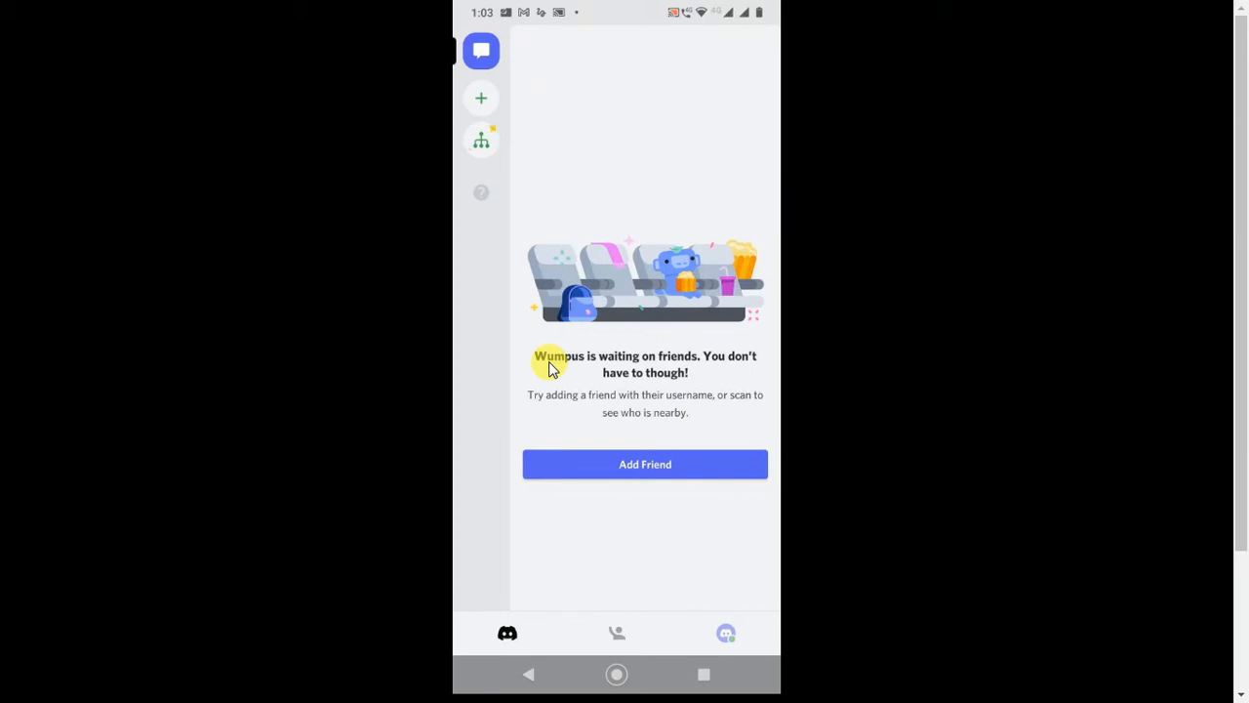
mouse_move(694, 654)
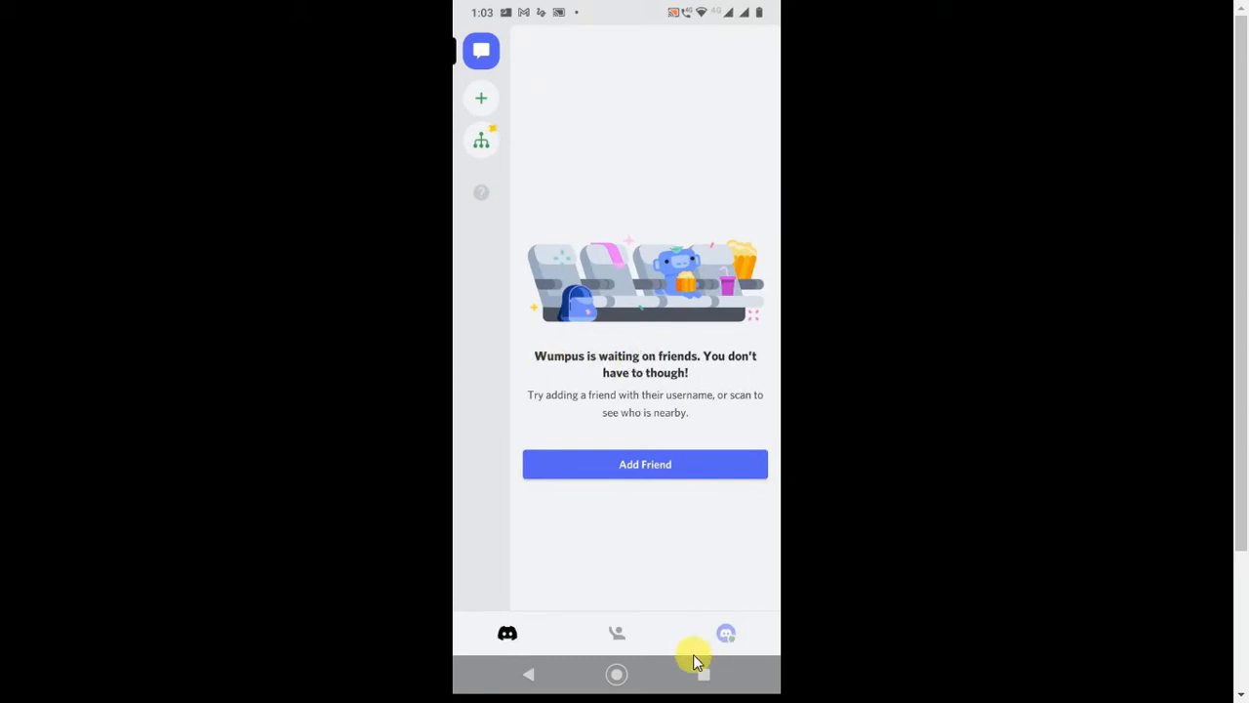
mouse_move(726, 640)
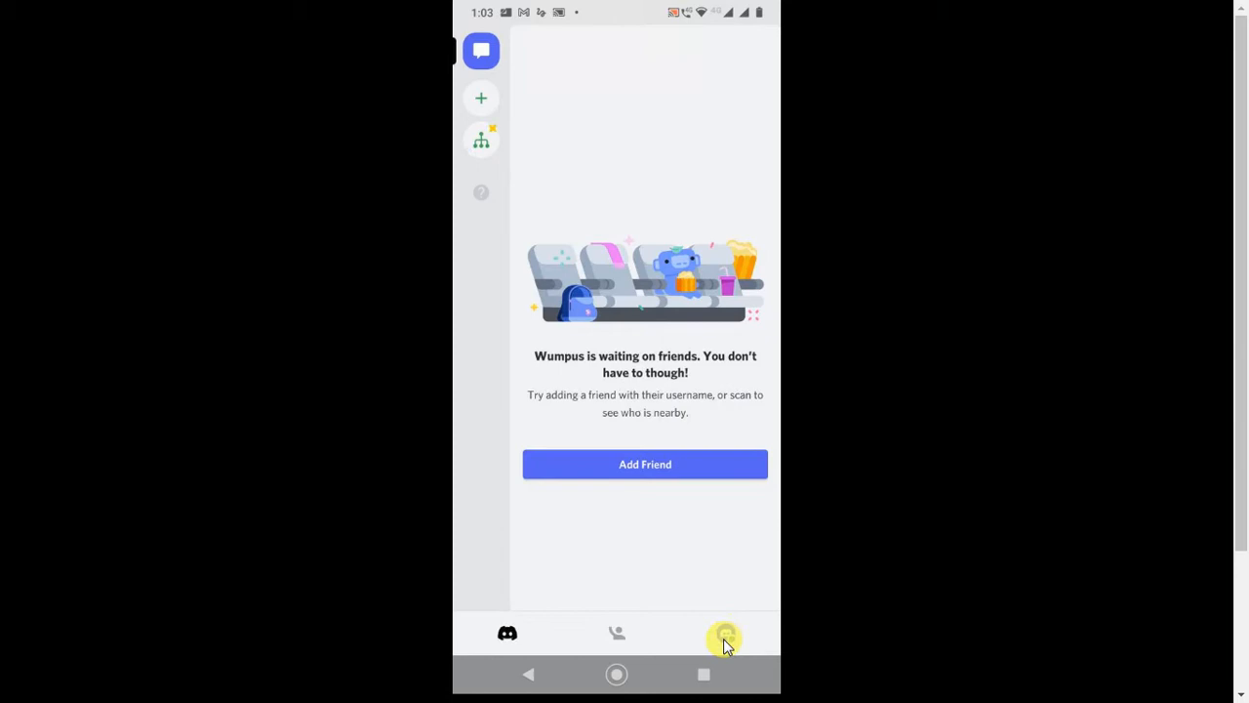
left_click(726, 632)
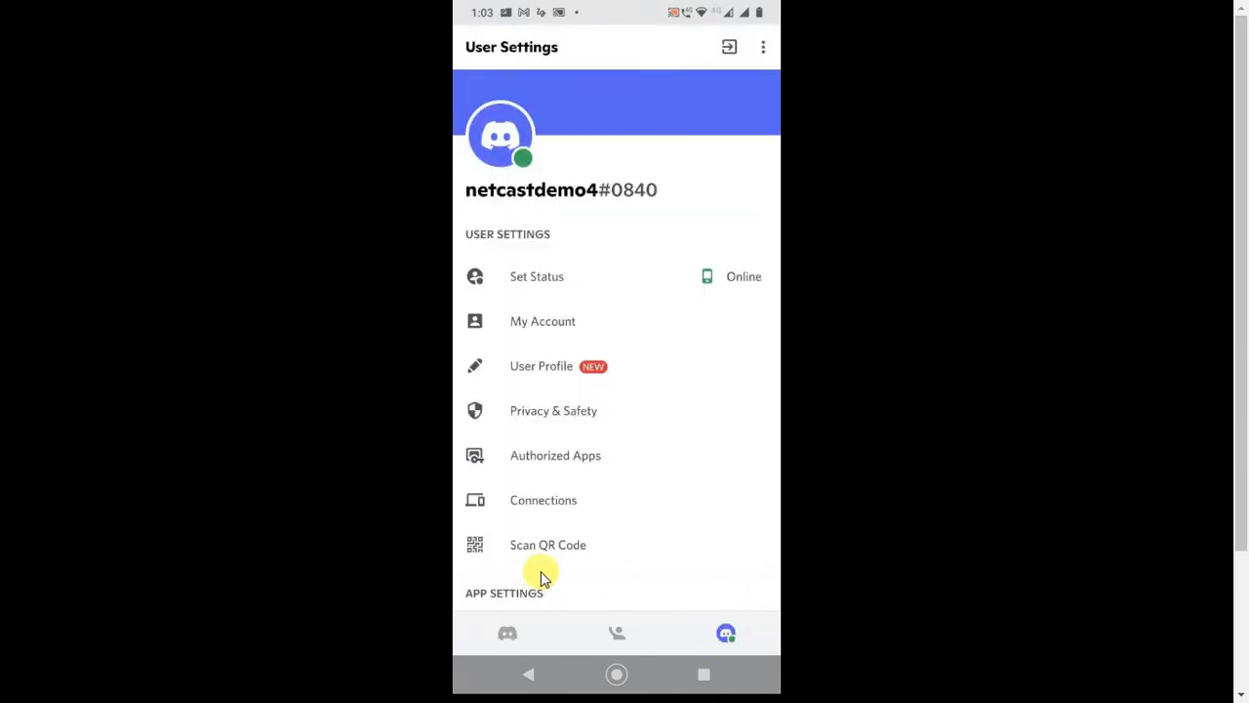
mouse_move(603, 281)
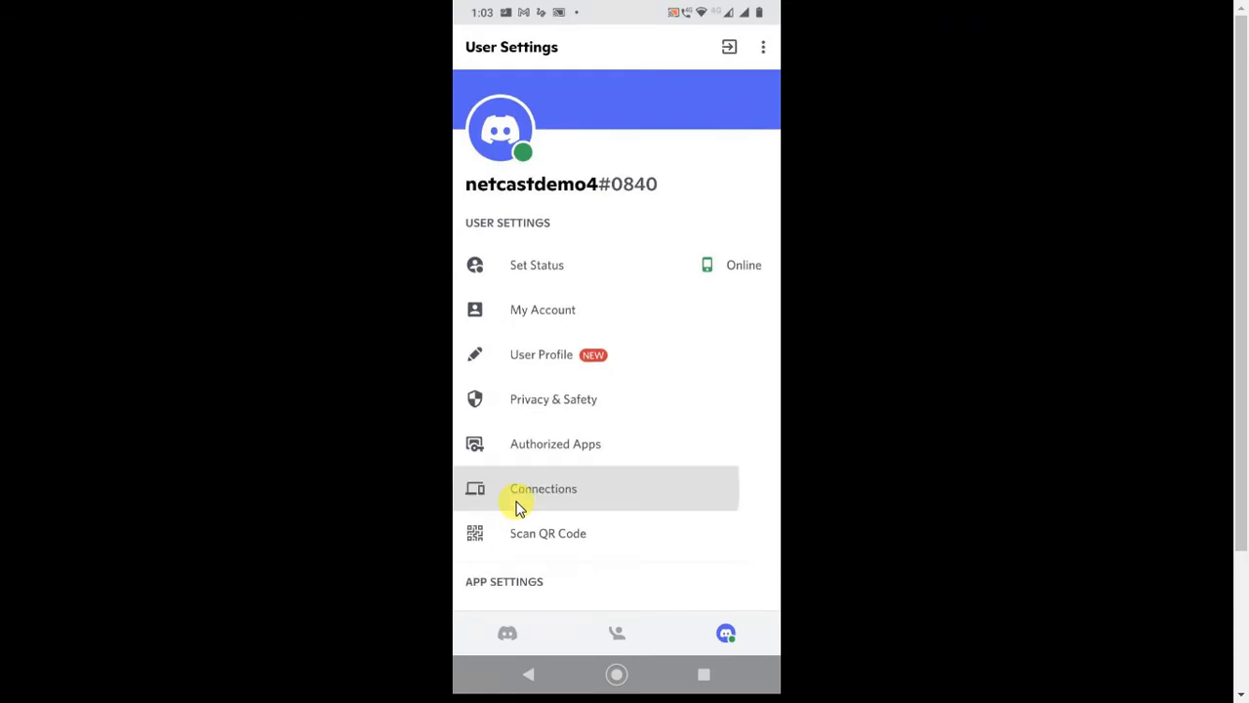
scroll("up", 3)
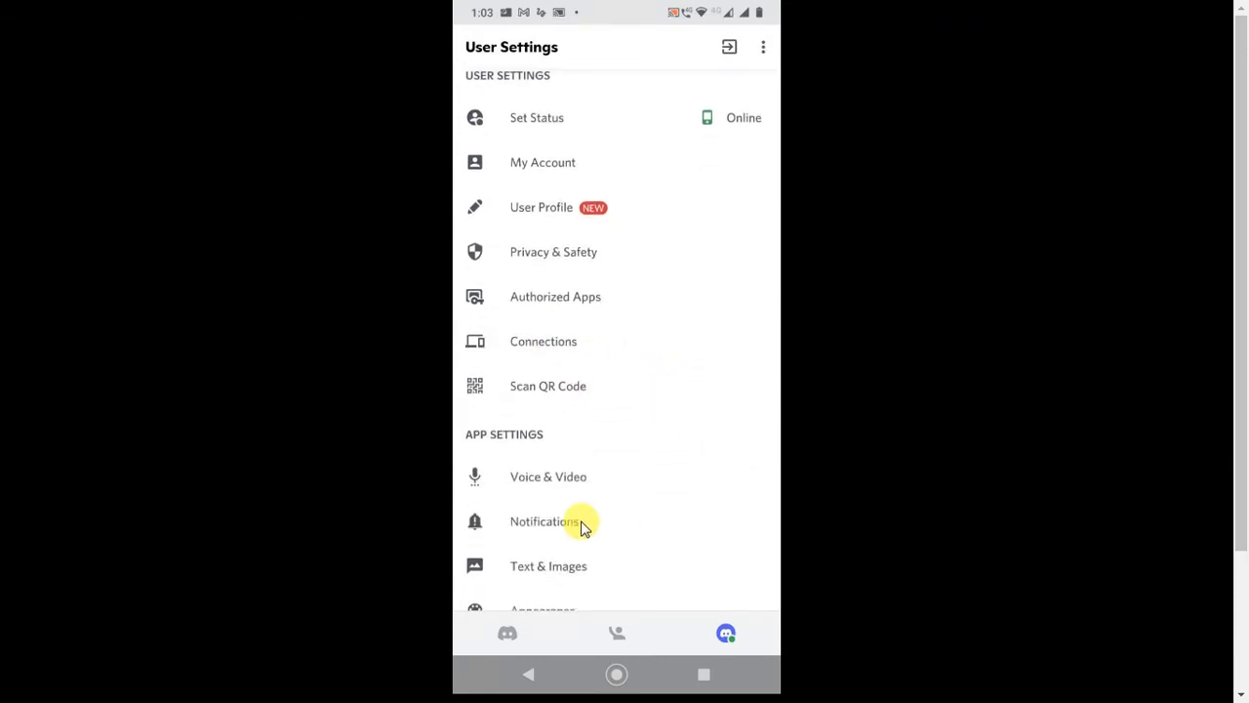
scroll("down", 3)
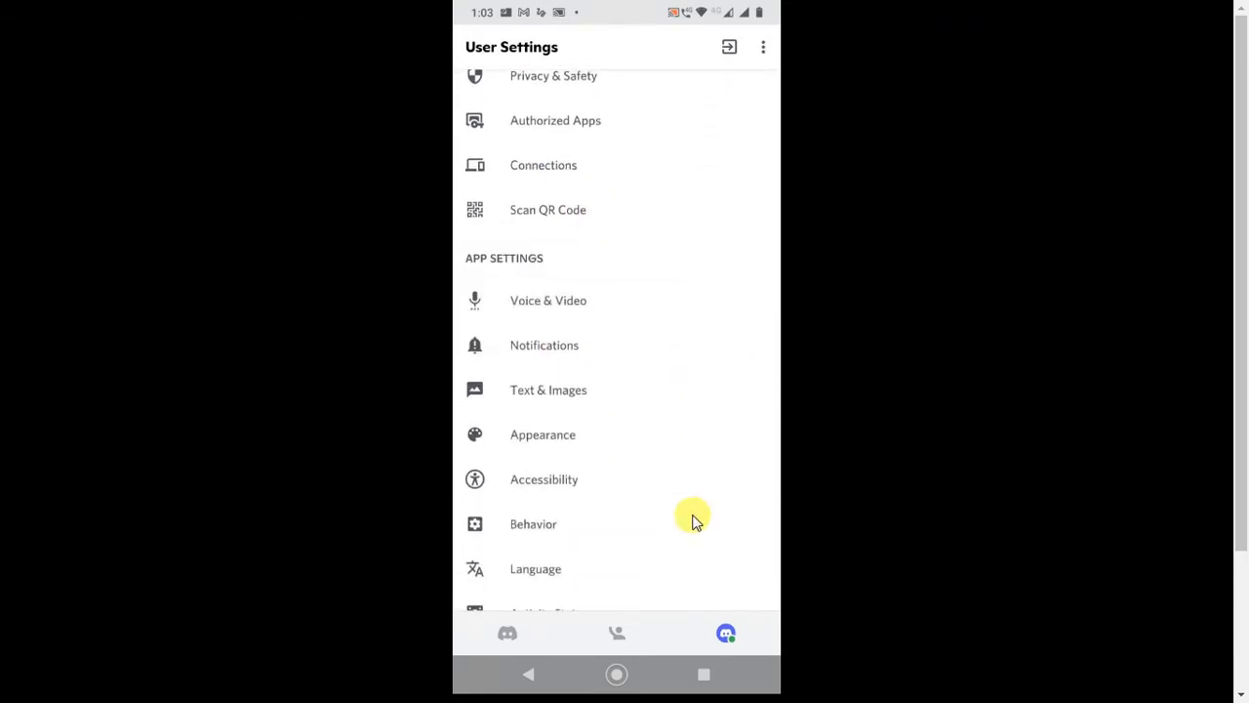
scroll("down", 3)
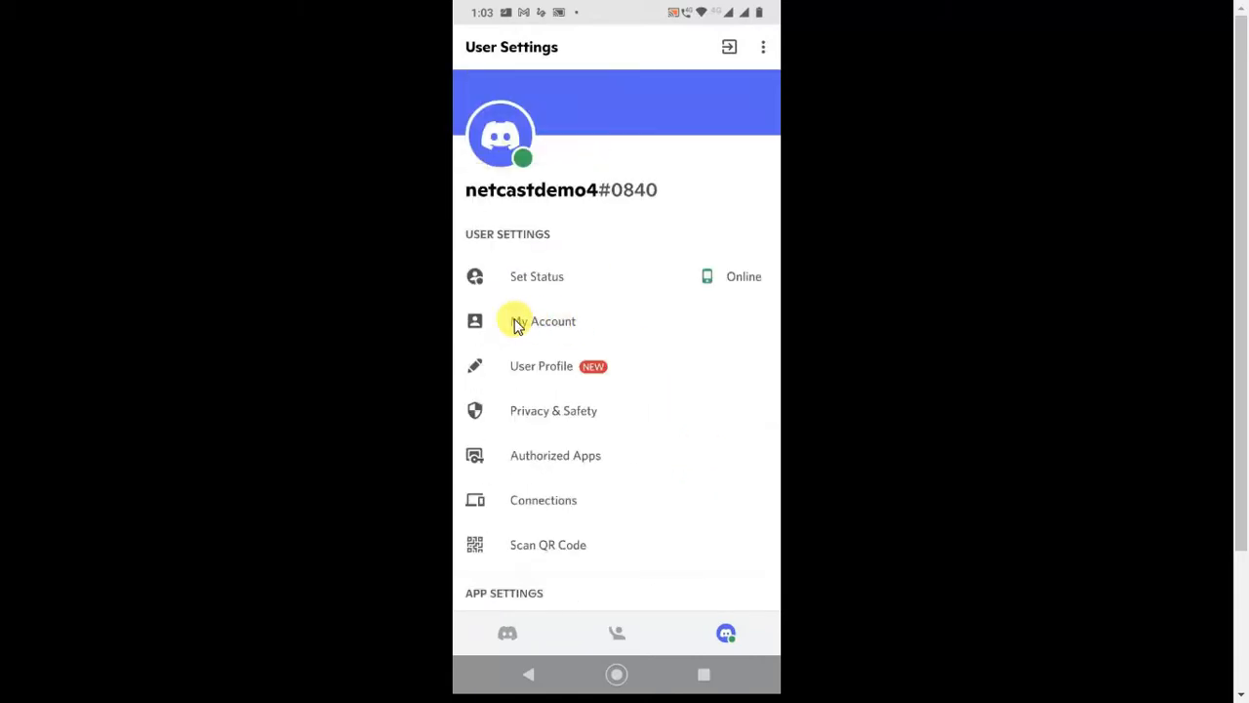
Open My Account showing username, email, phone and password details.
left_click(554, 320)
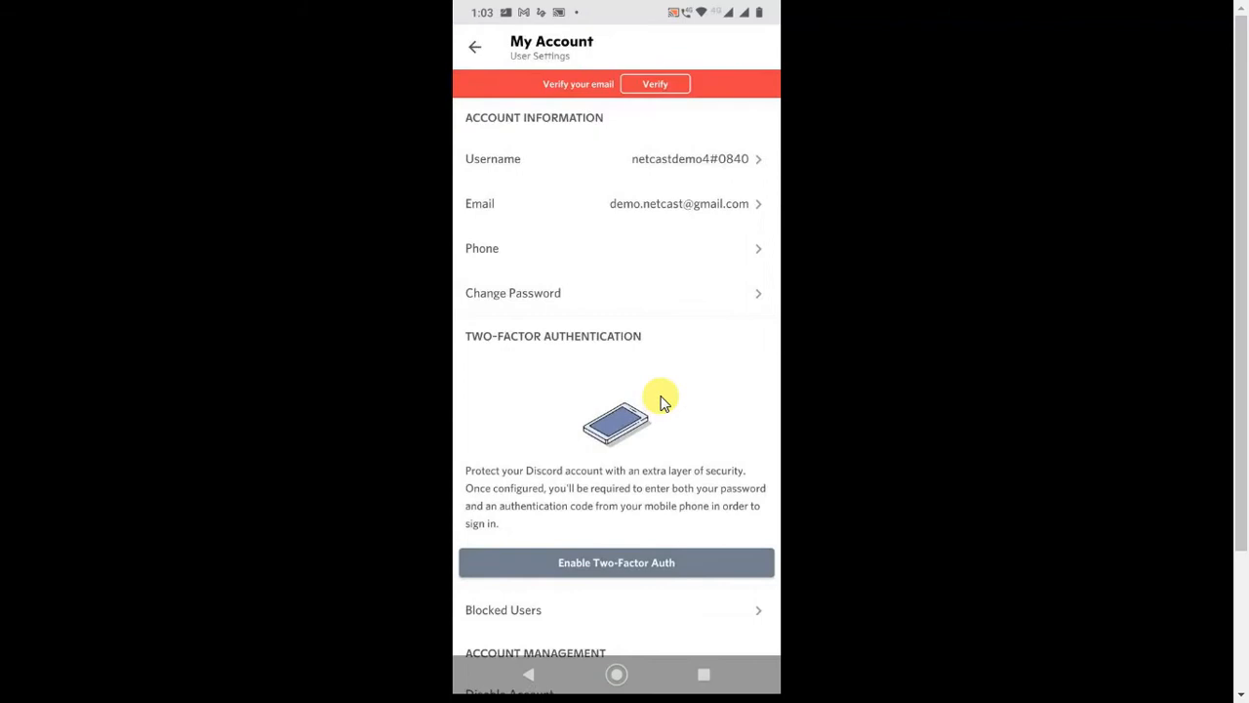
mouse_move(635, 218)
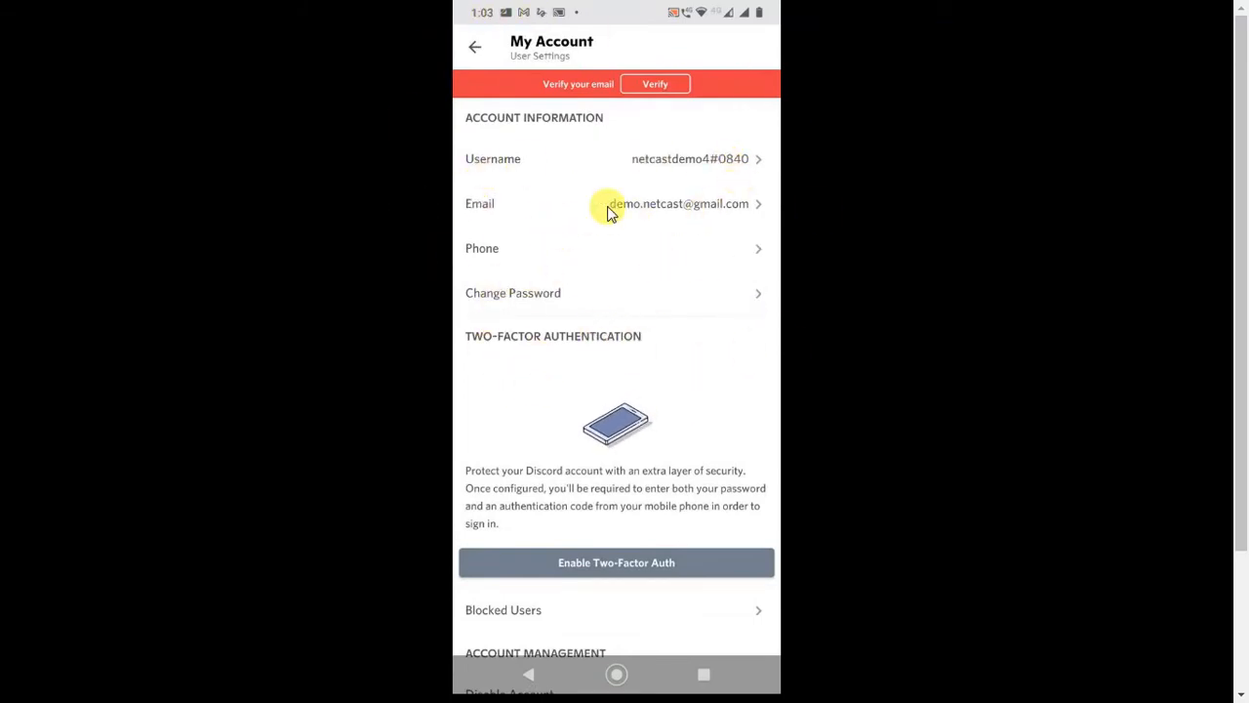
mouse_move(598, 303)
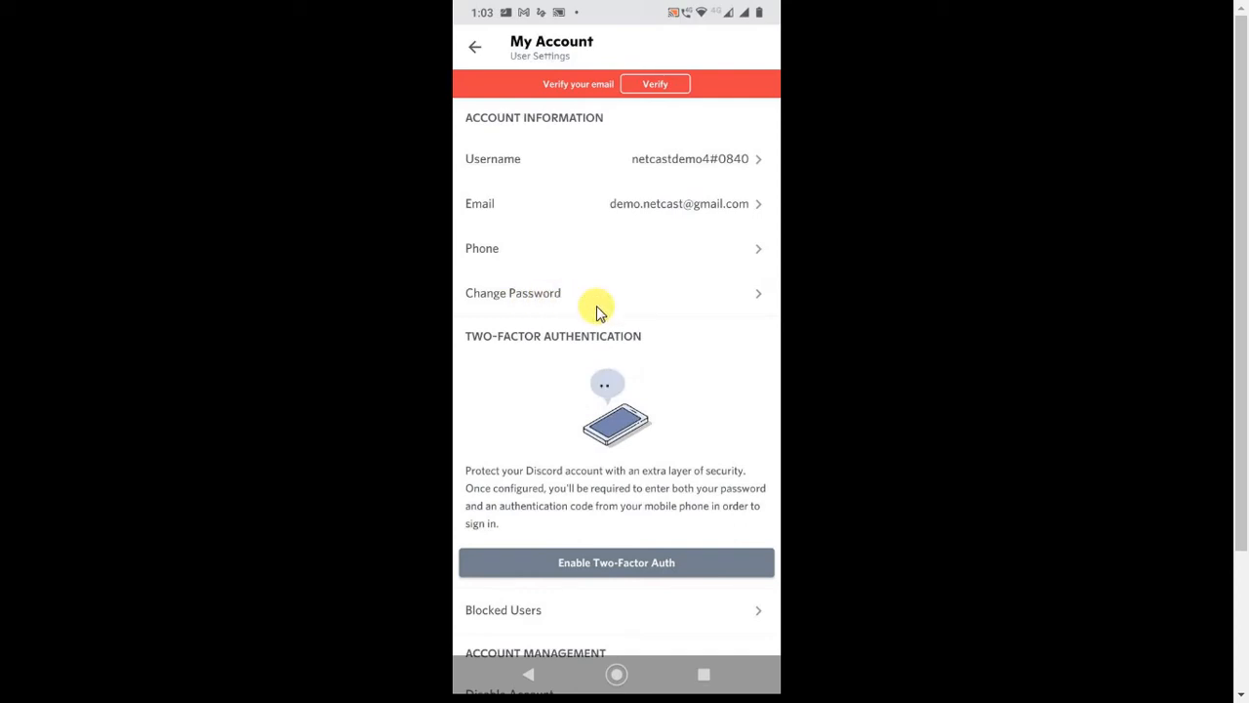
mouse_move(527, 310)
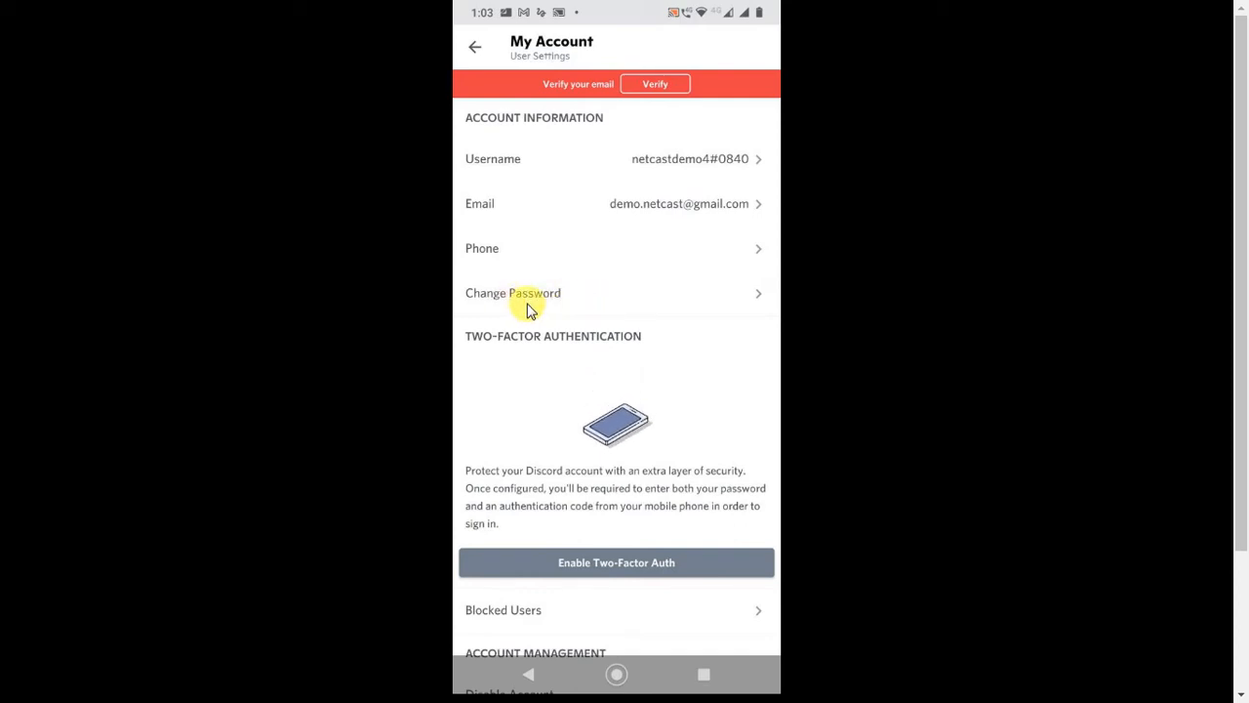
left_click(511, 293)
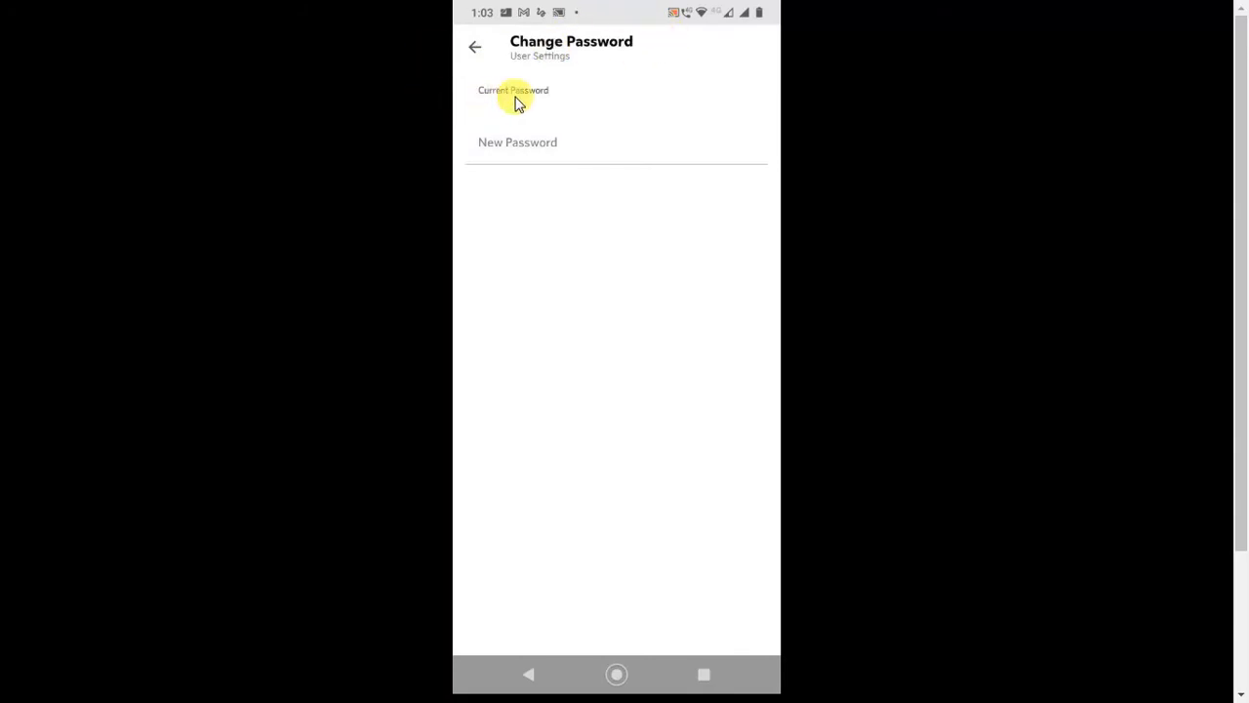
mouse_move(570, 106)
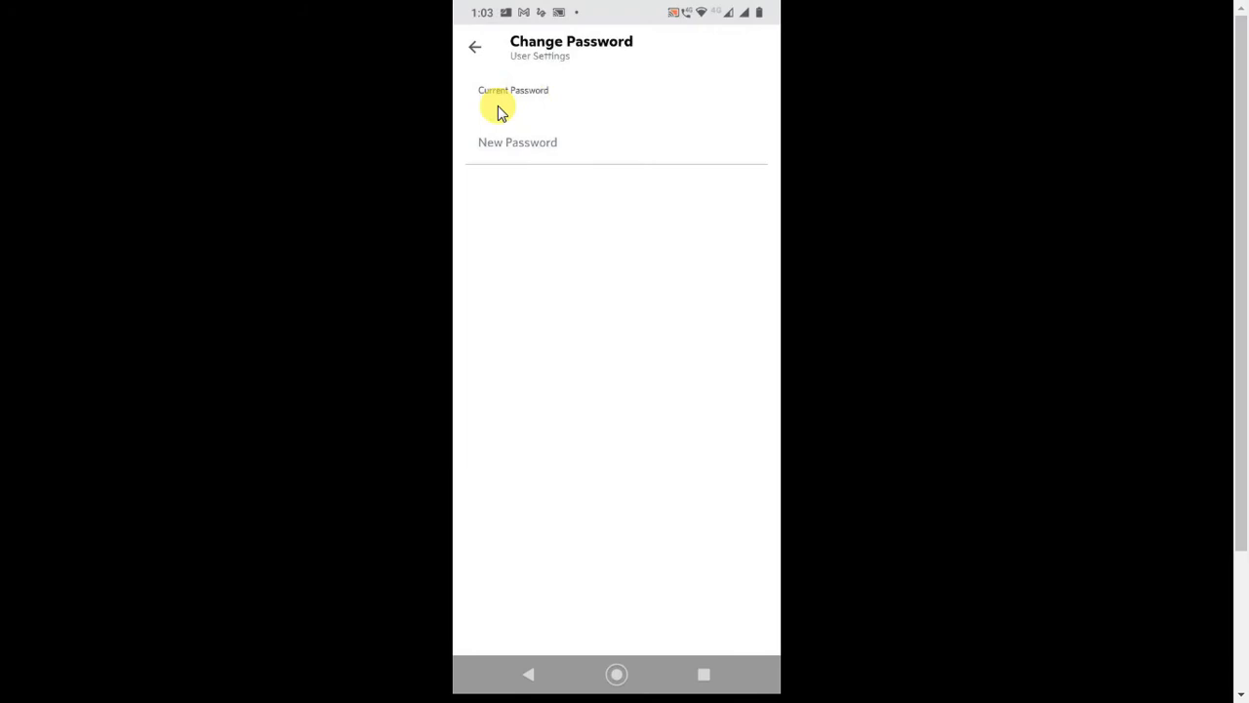
mouse_move(531, 117)
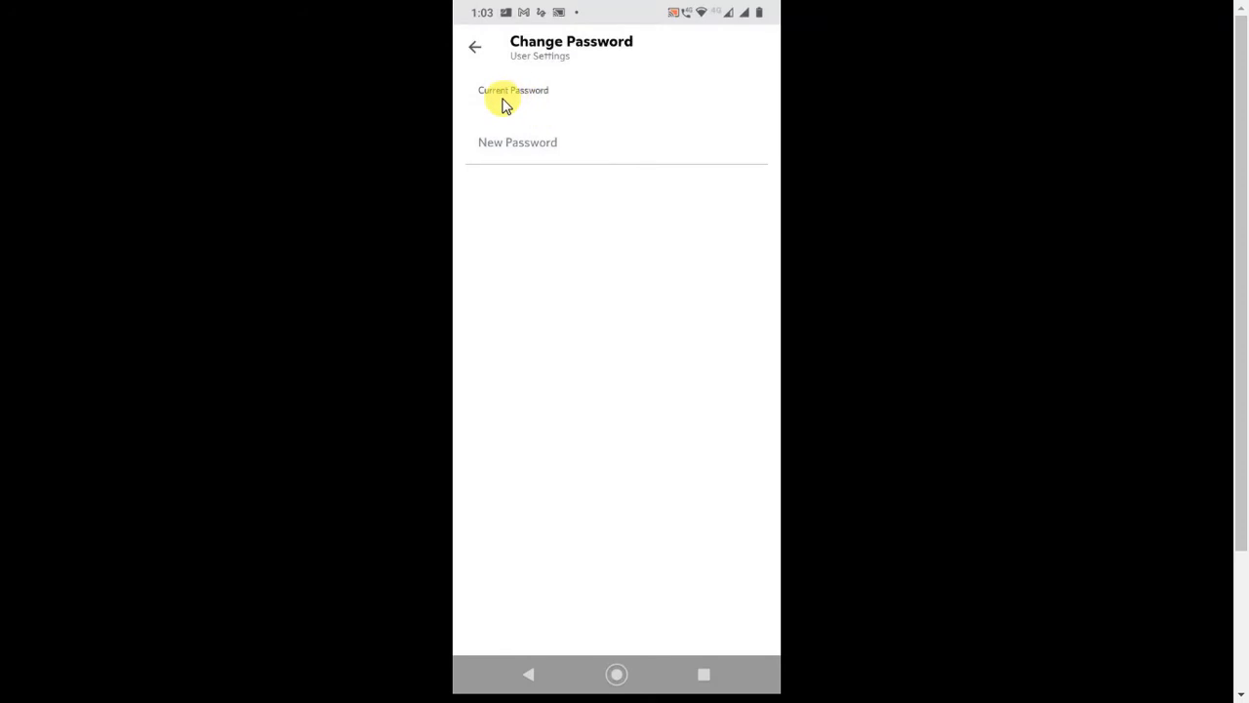
mouse_move(492, 102)
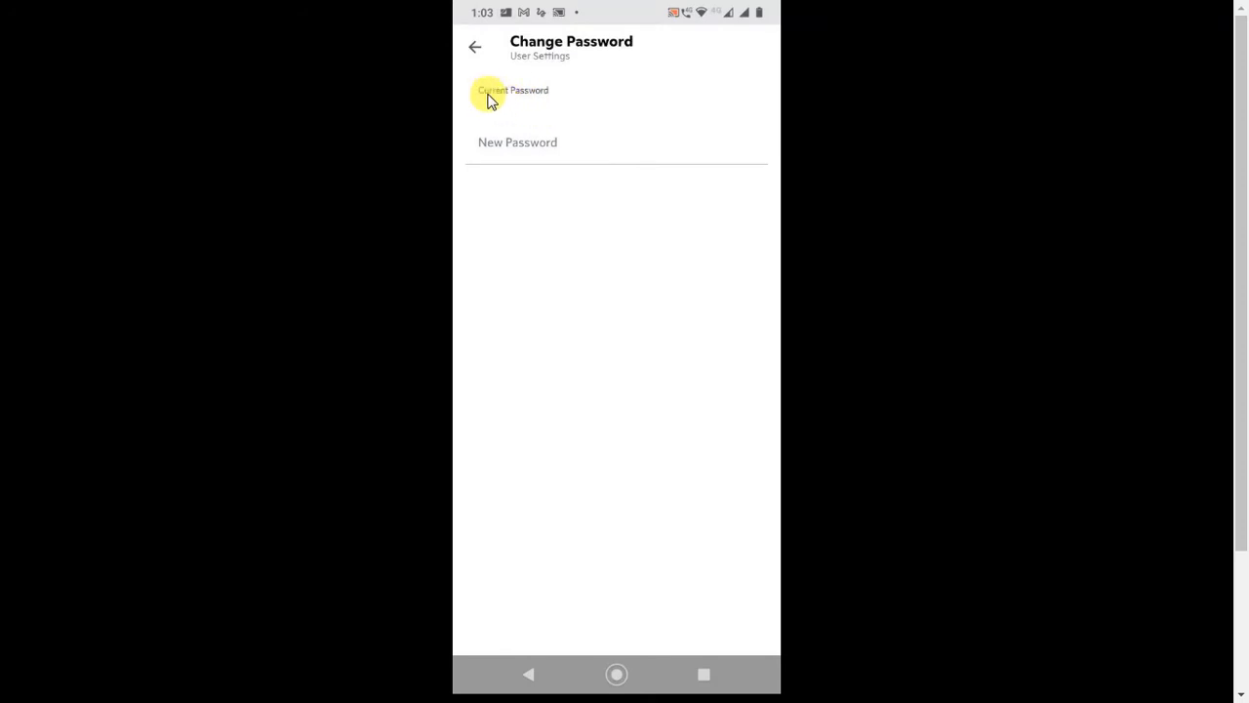
left_click(507, 141)
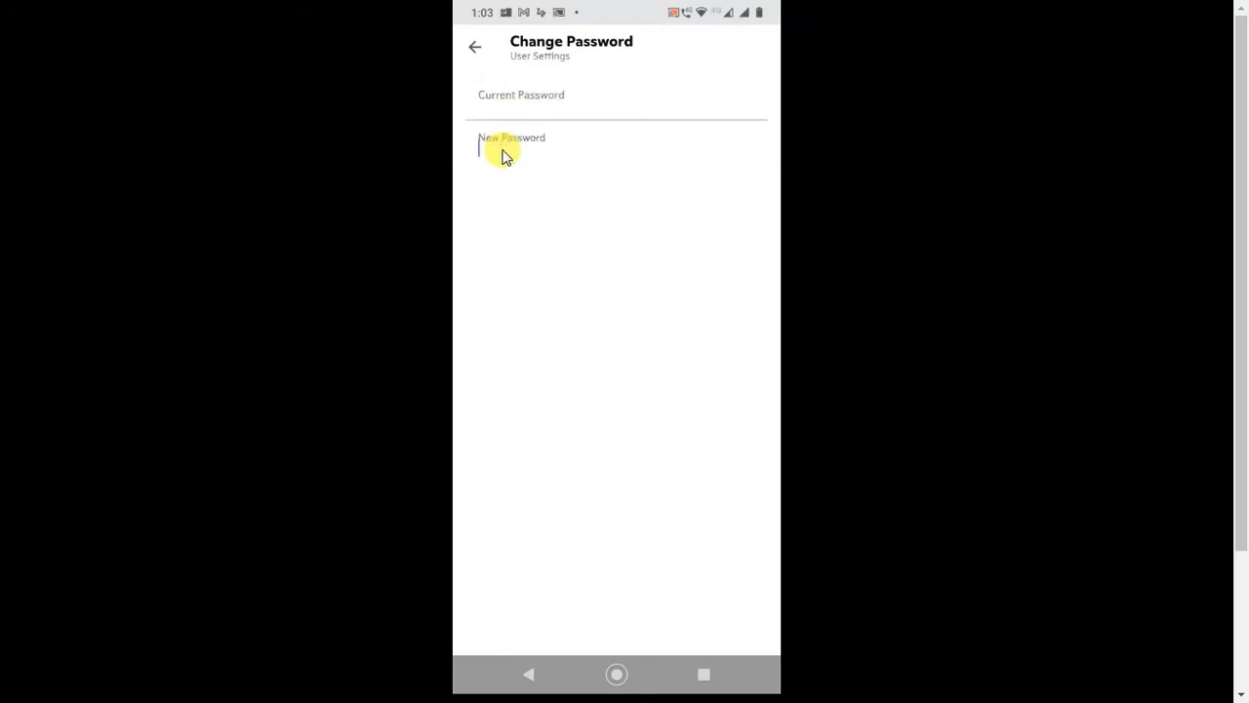
left_click(519, 94)
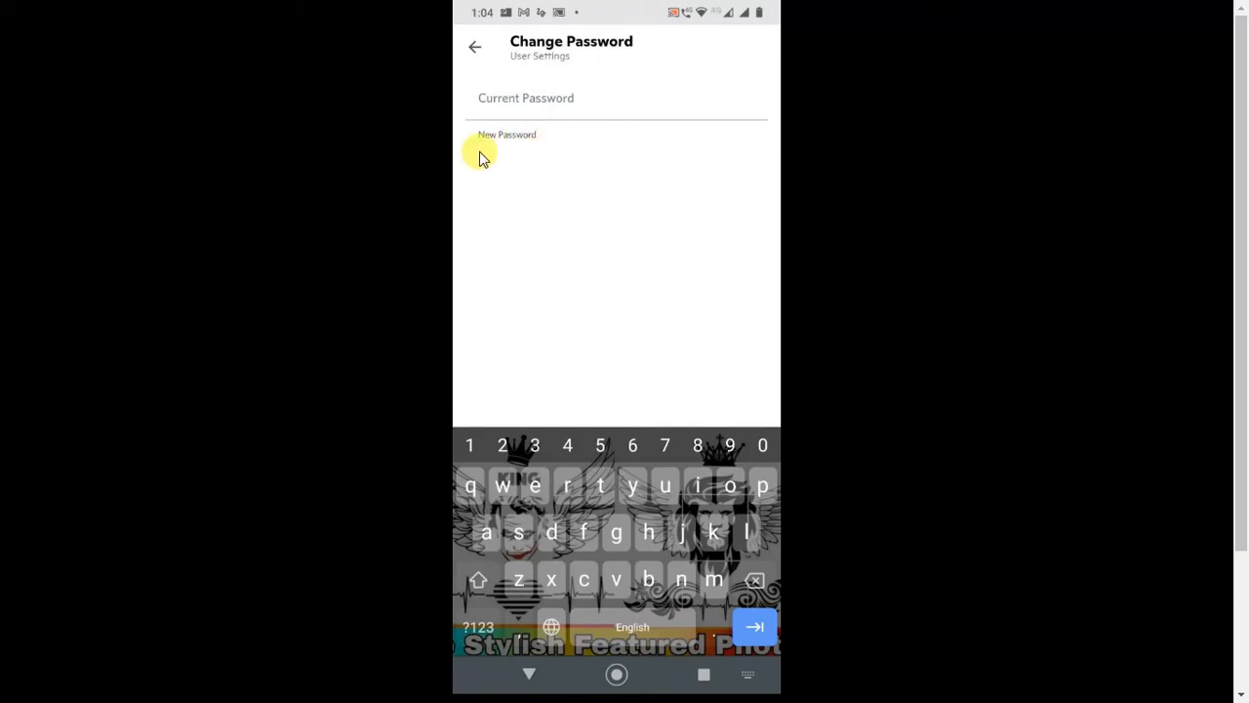
mouse_move(515, 164)
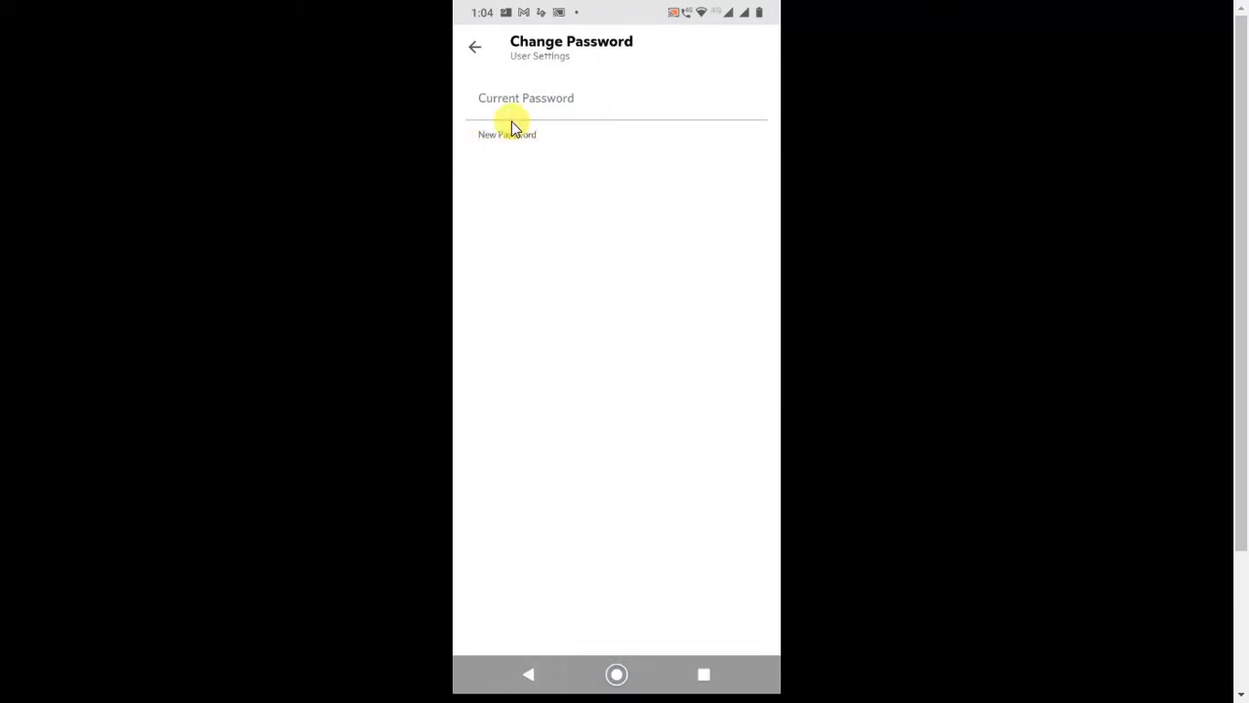
left_click(476, 47)
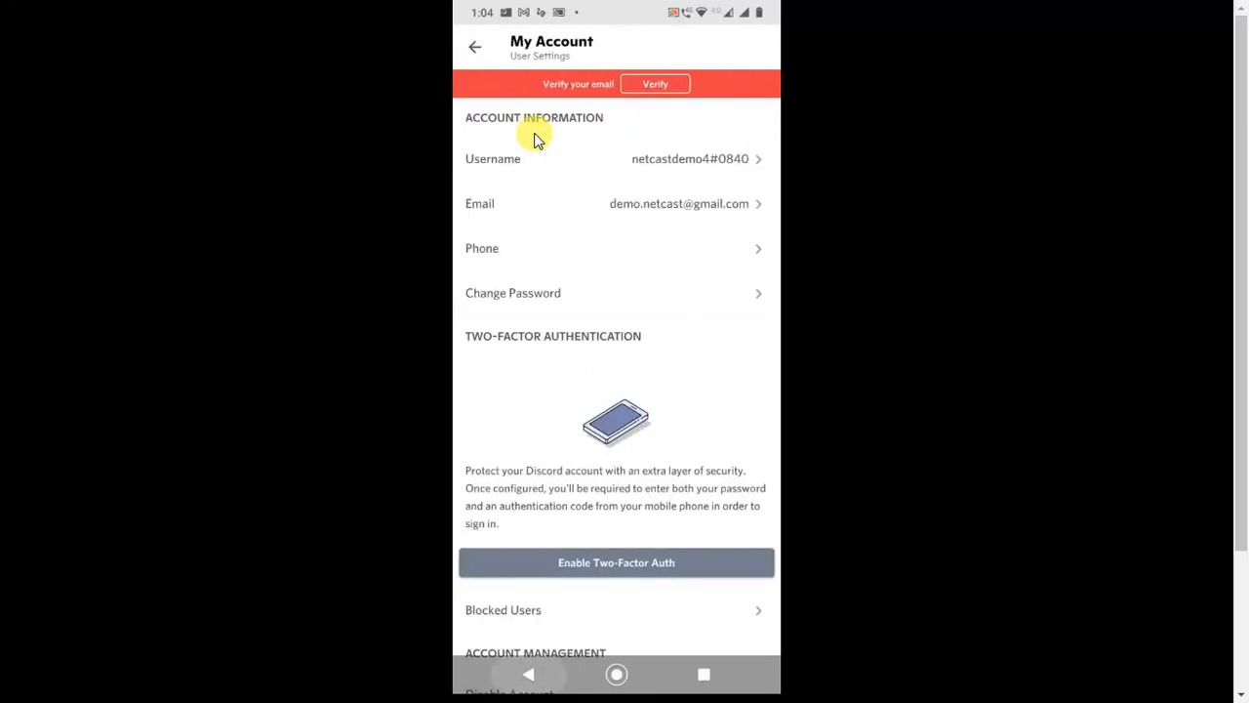
Go back from My Account to the main User Settings menu.
left_click(476, 47)
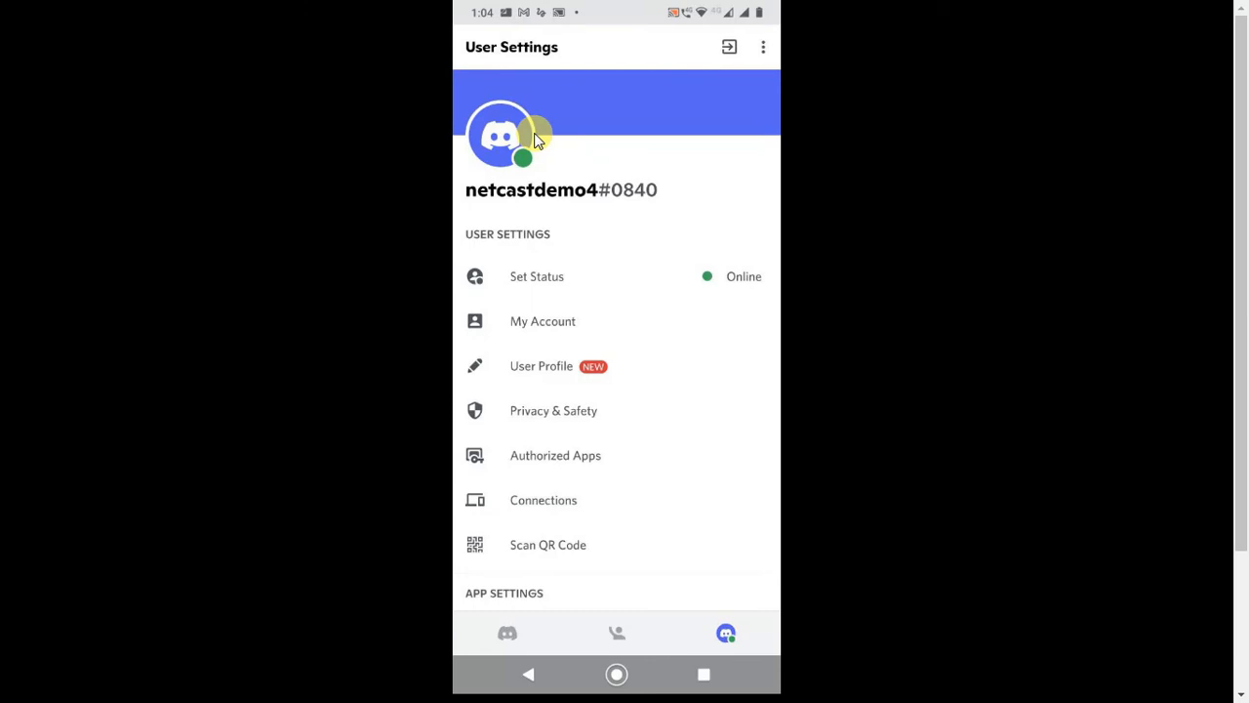
scroll("down", 3)
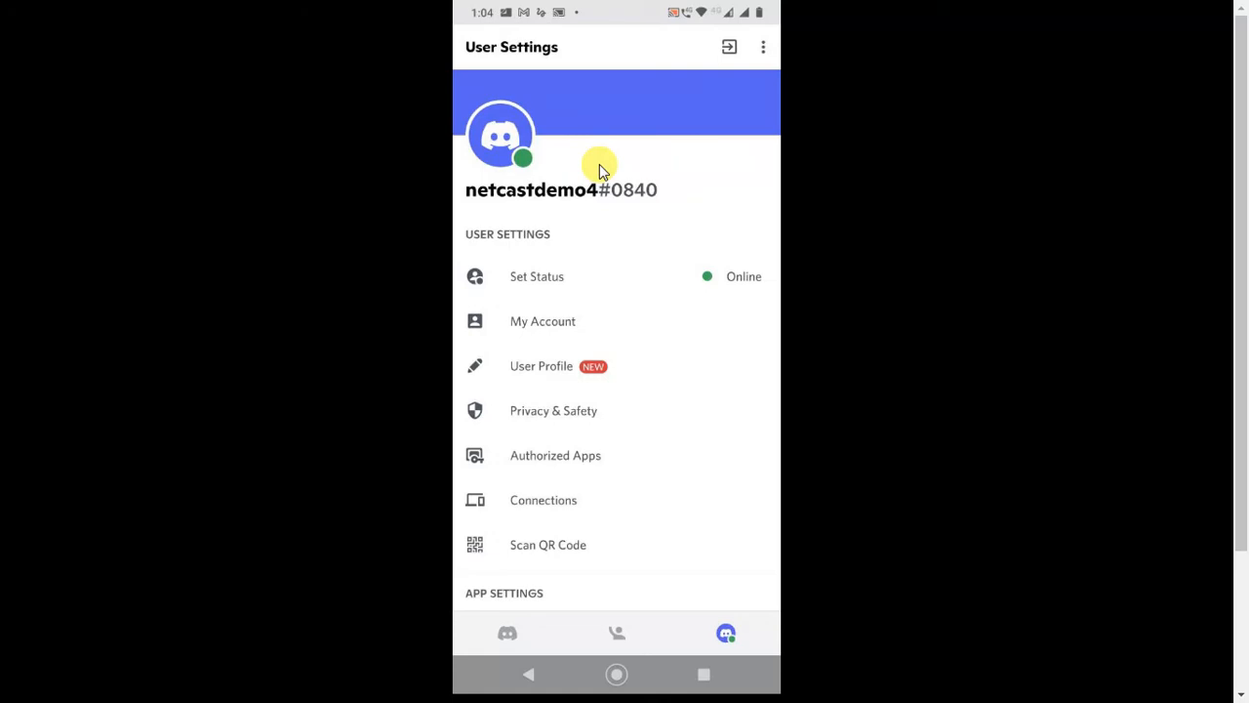
mouse_move(605, 164)
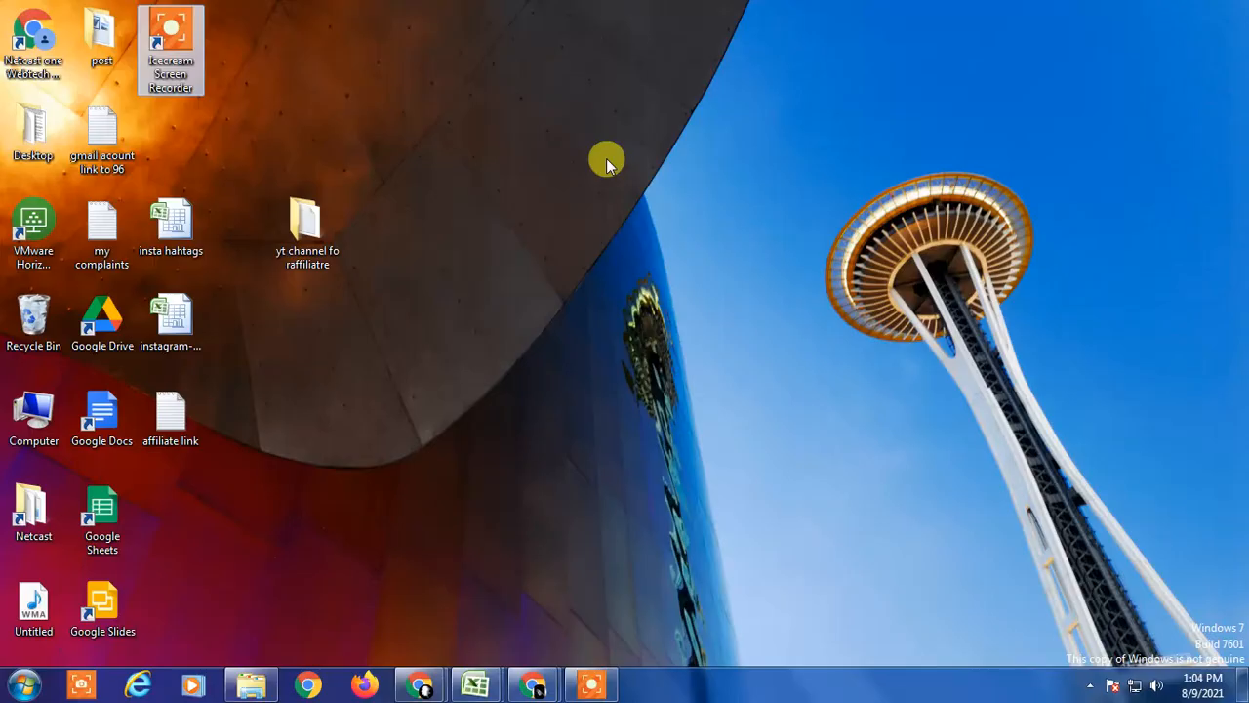
mouse_move(511, 98)
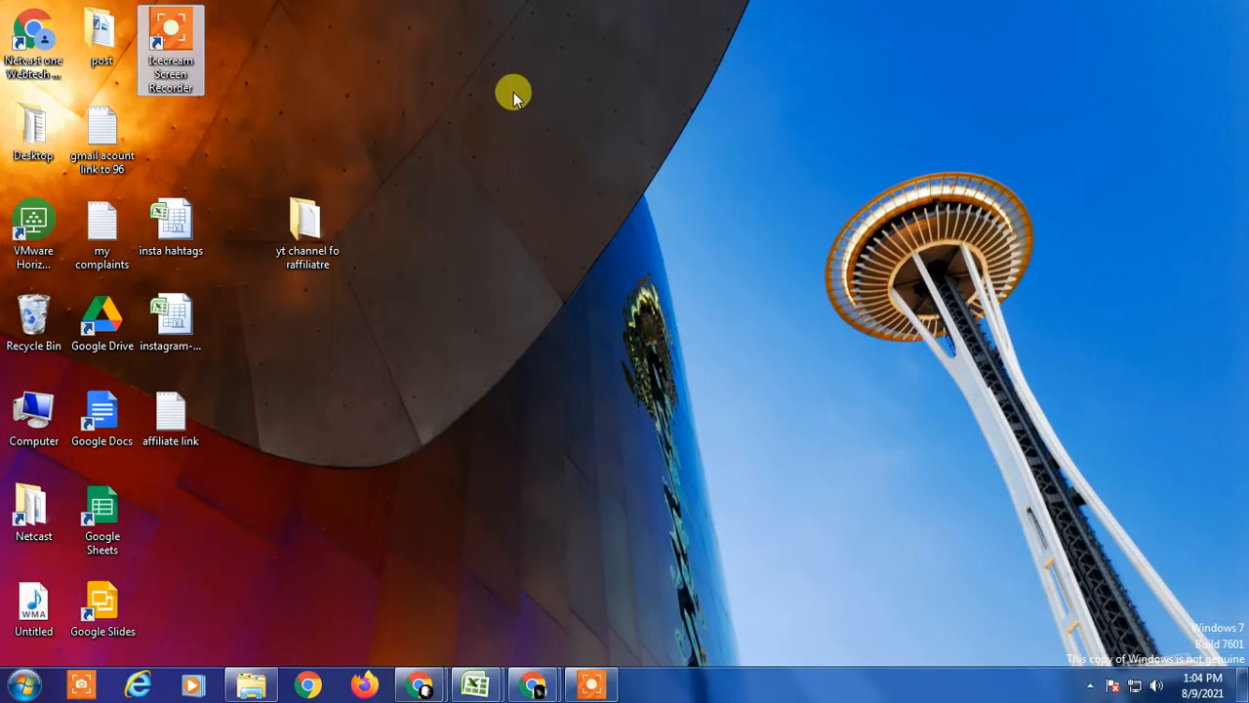